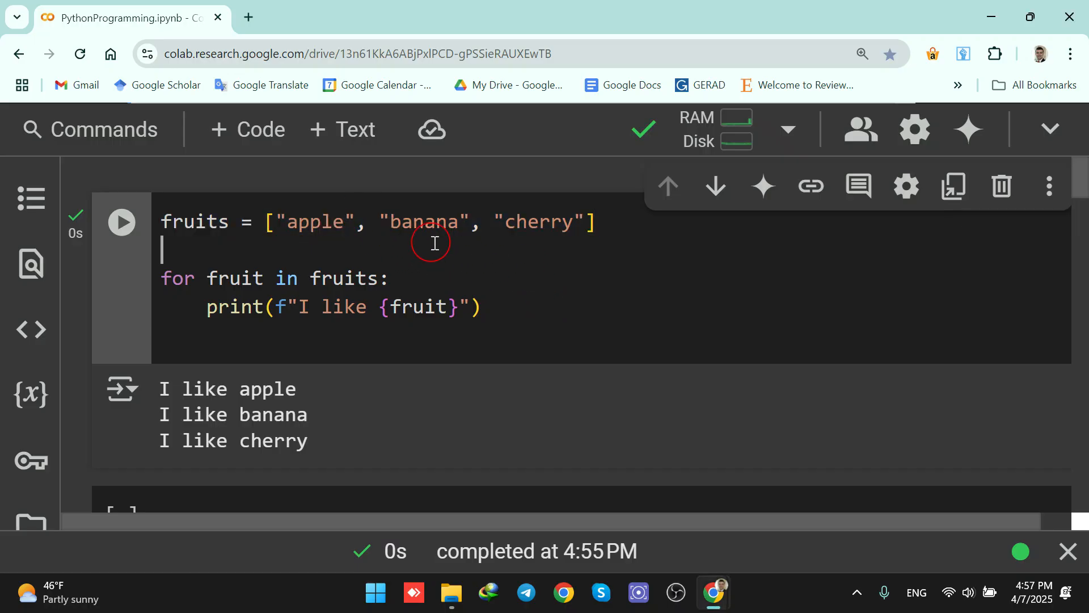
pyautogui.doubleClick(534, 223)
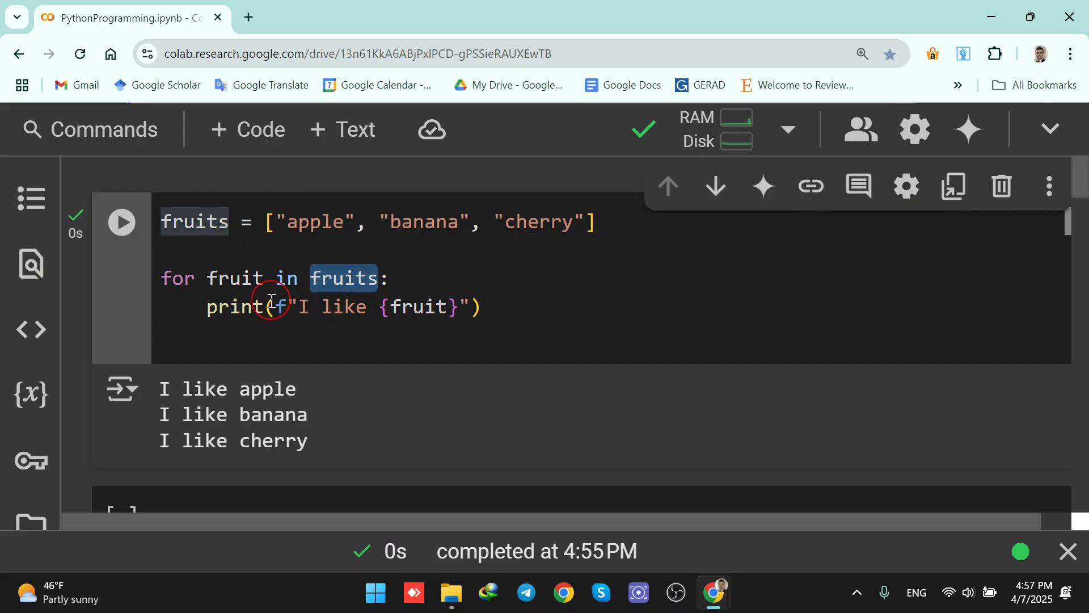
pyautogui.moveTo(469, 231)
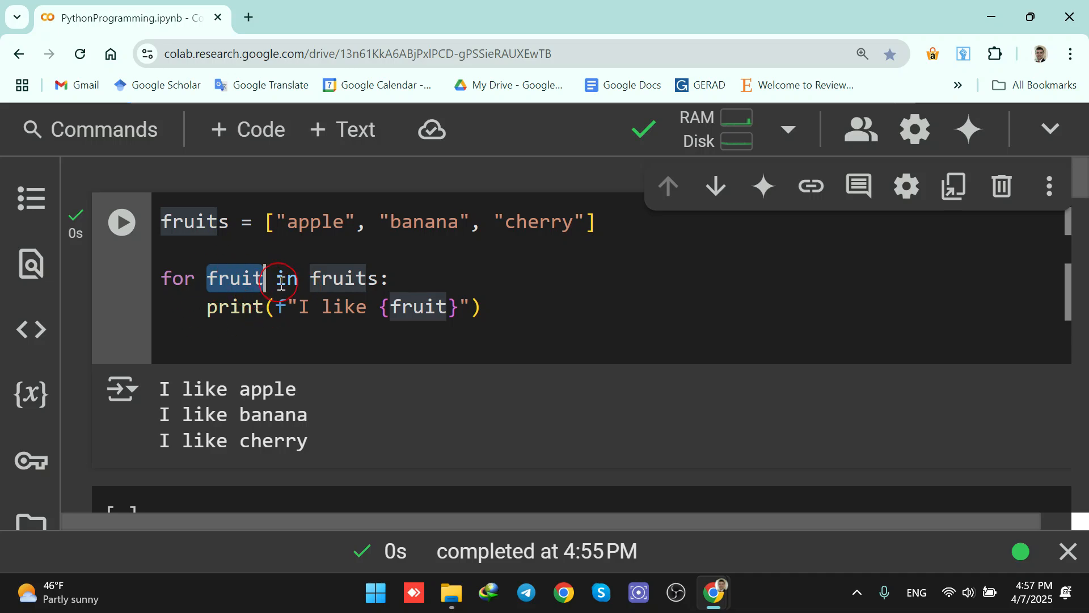
pyautogui.moveTo(236, 278)
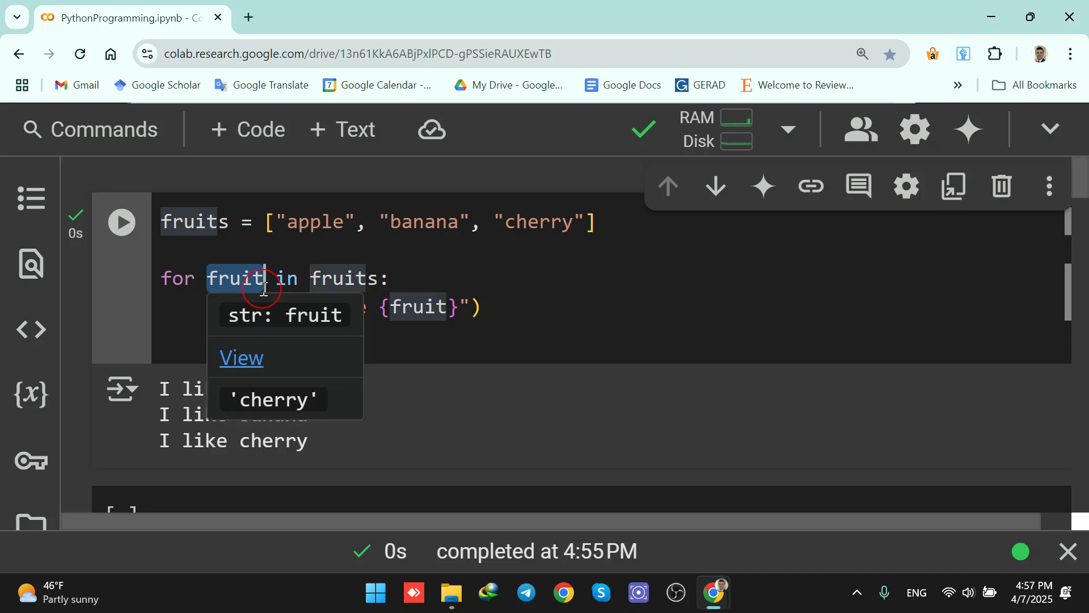